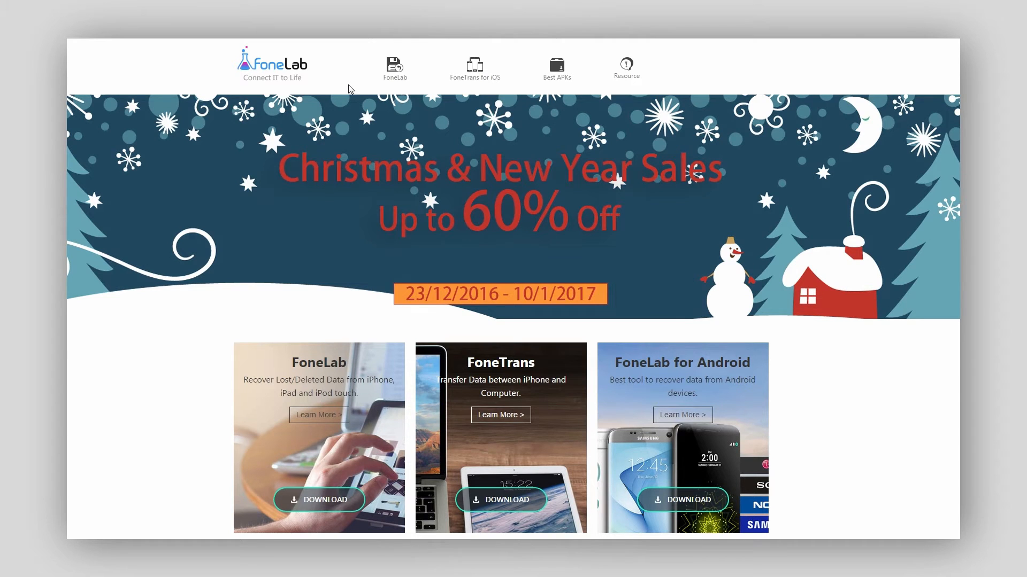
mouse_move(394, 68)
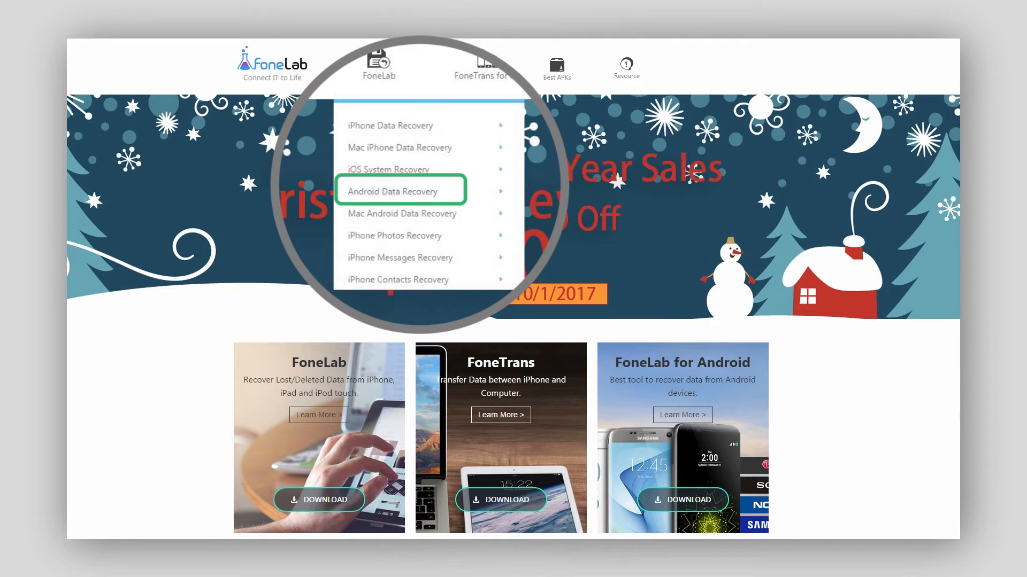
Launch FoneLab Android Data Recovery from the desktop so it waits for a USB-connected phone
left_click(393, 192)
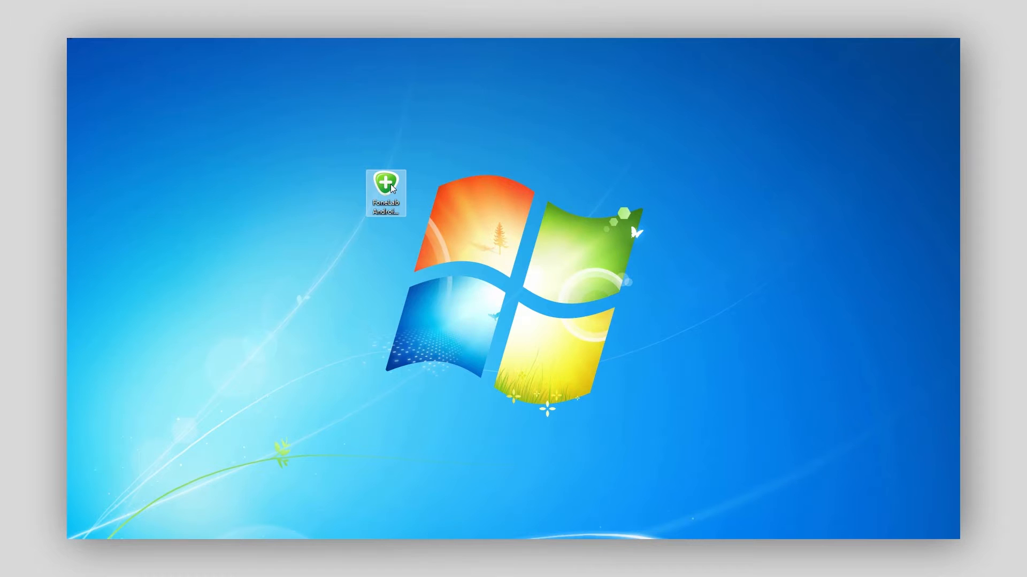
double_click(386, 190)
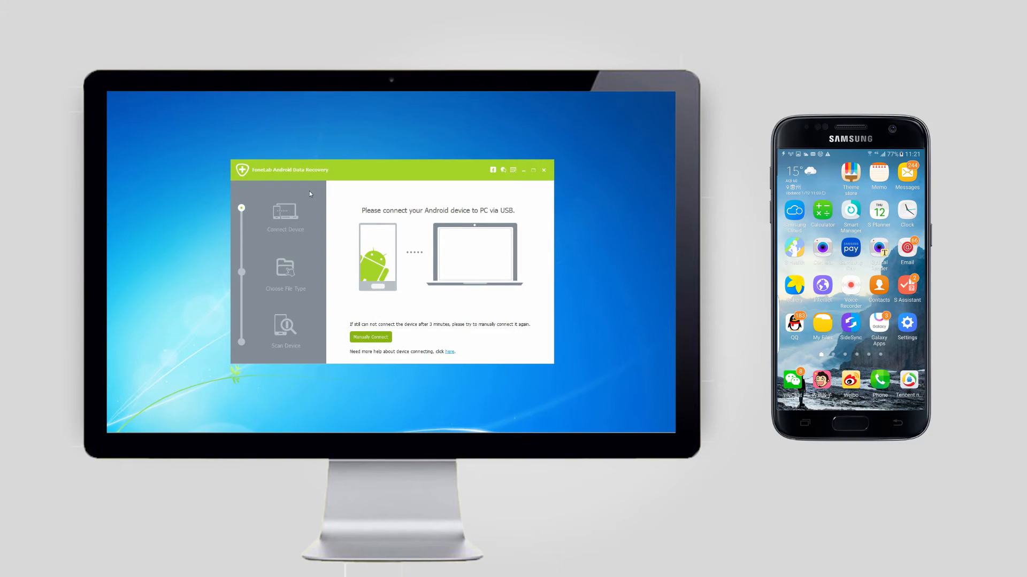
Connect the Samsung phone and restrict the scan to Gallery and Picture Library file types
left_click(370, 337)
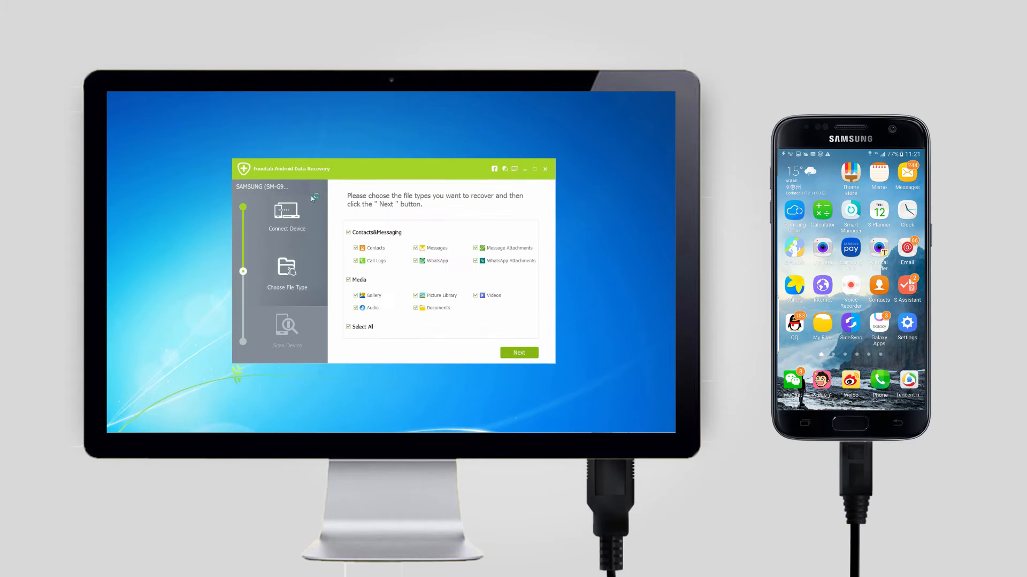
left_click(517, 352)
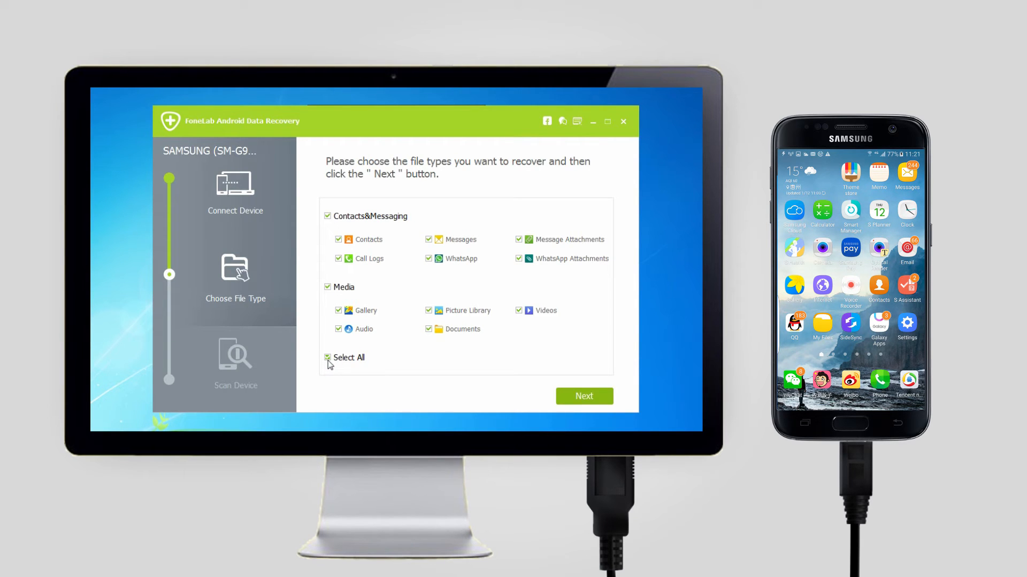
left_click(327, 357)
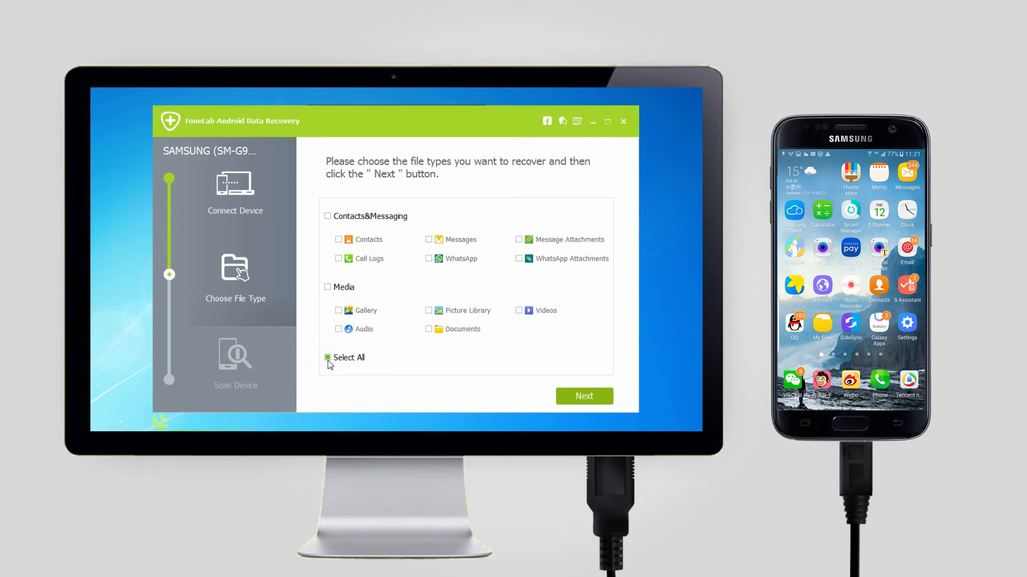
left_click(339, 310)
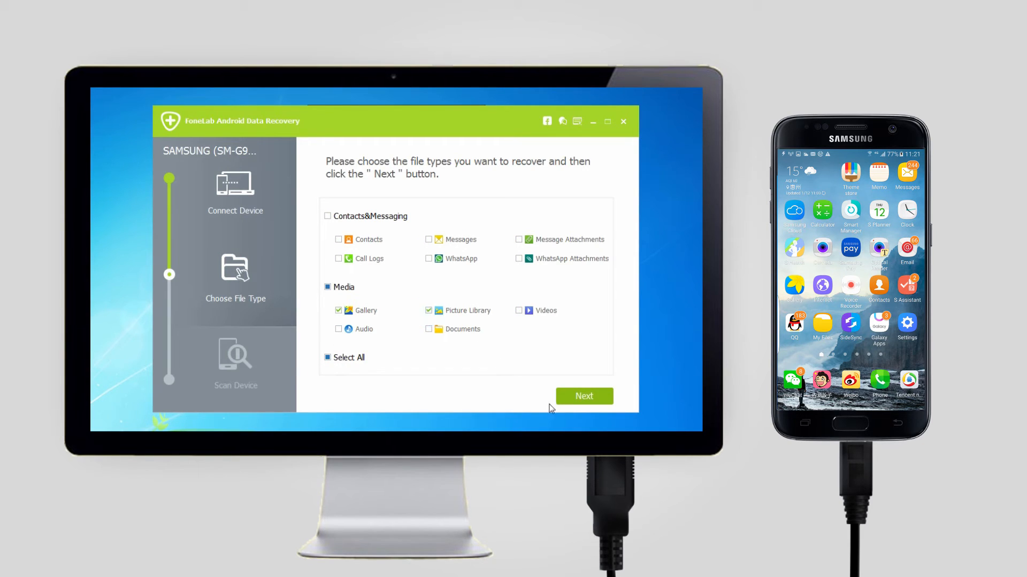
Scan the phone, allow superuser access, and retry until 158 gallery photos are listed
left_click(583, 396)
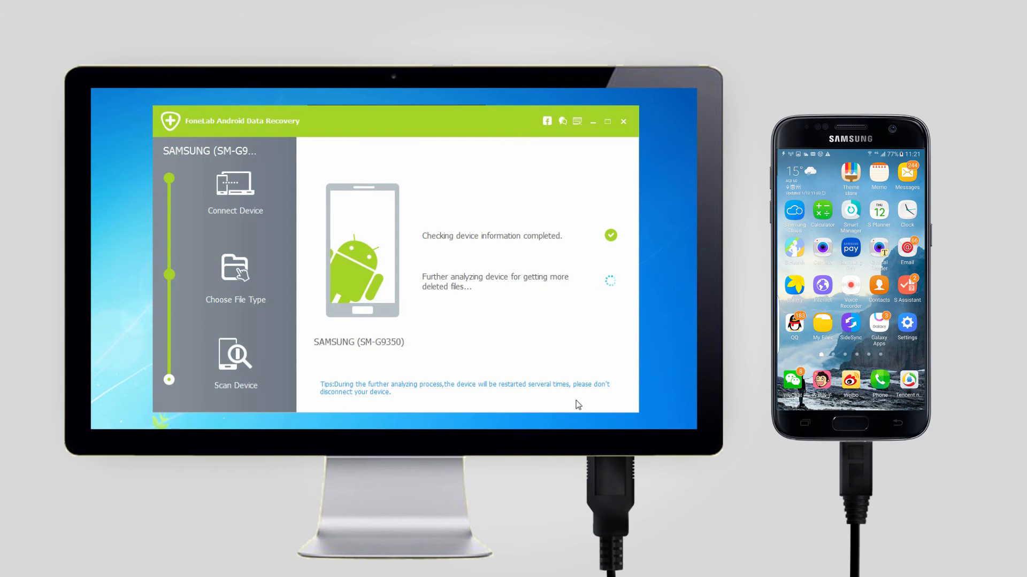
left_click(876, 324)
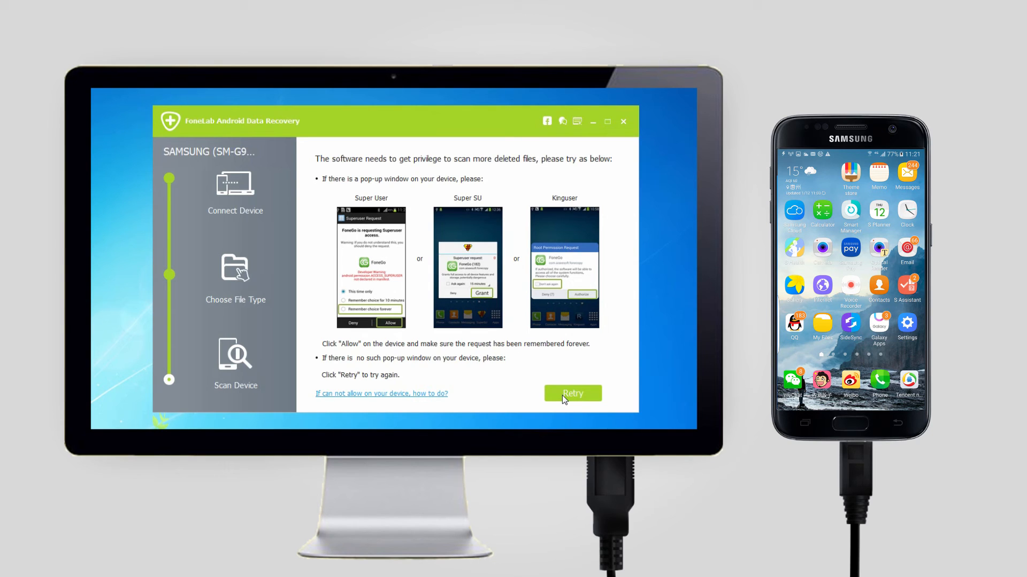
left_click(571, 394)
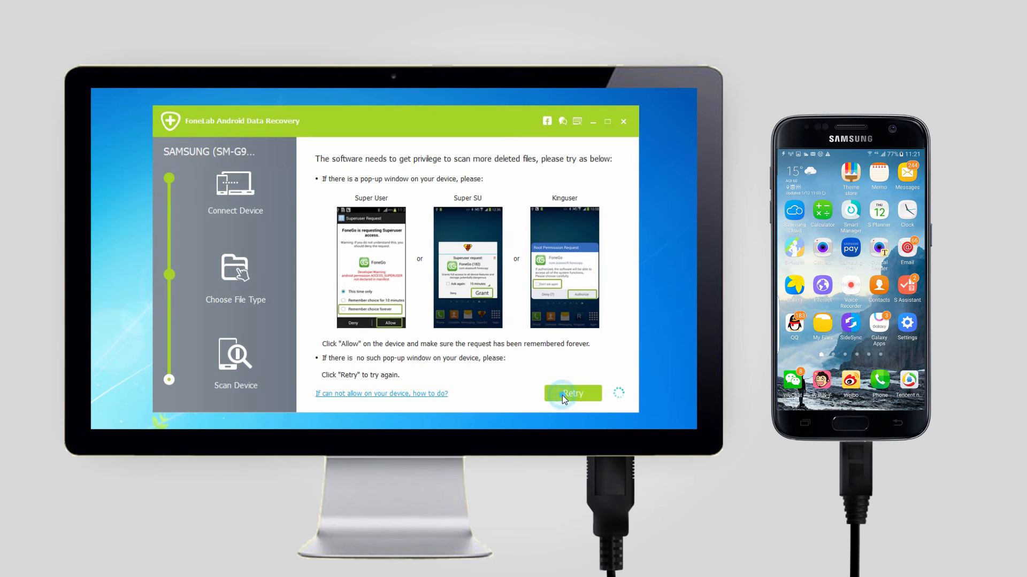
left_click(571, 394)
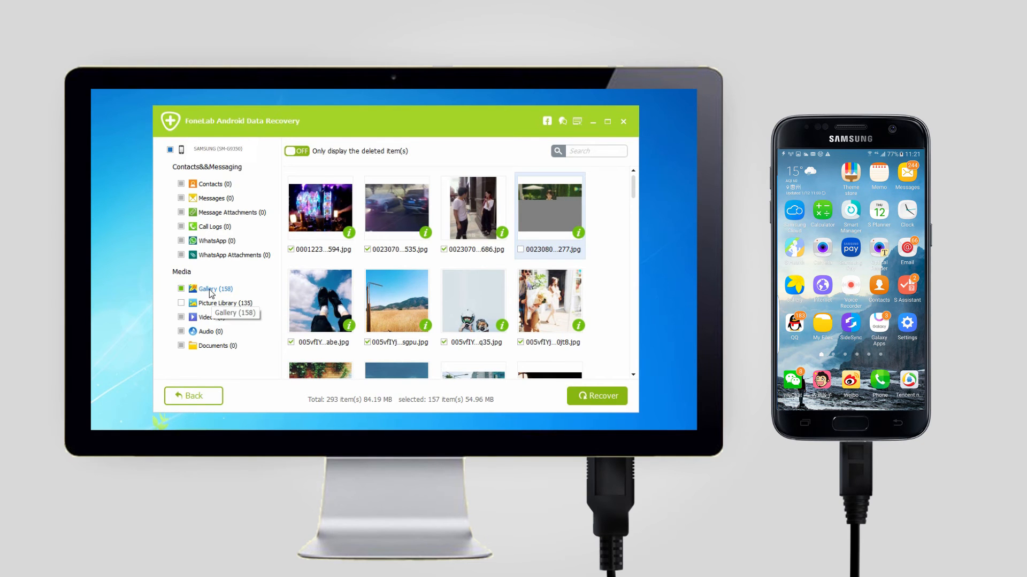
View the Picture Library results and preview the found cat photo at full size
left_click(217, 302)
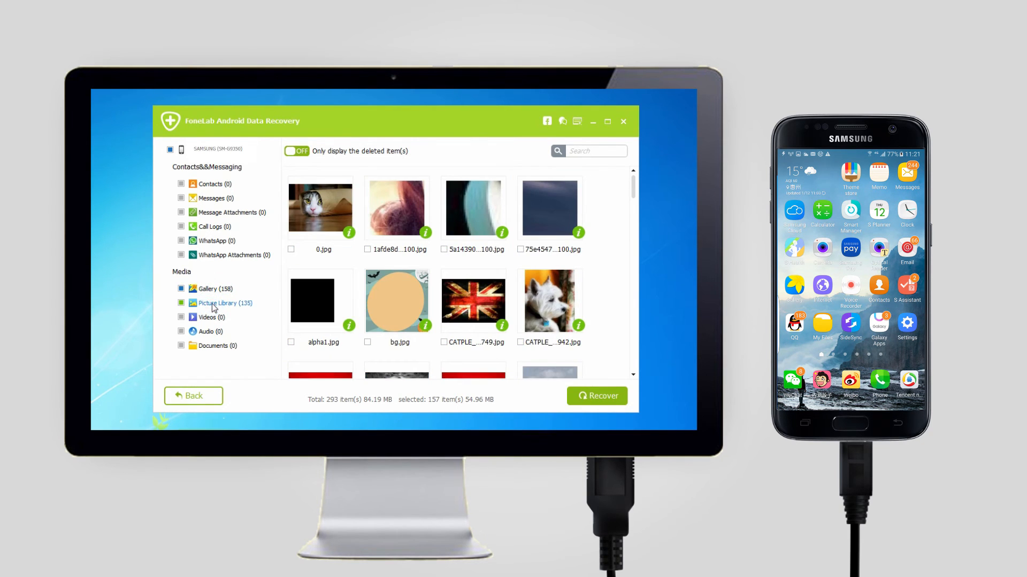
double_click(320, 206)
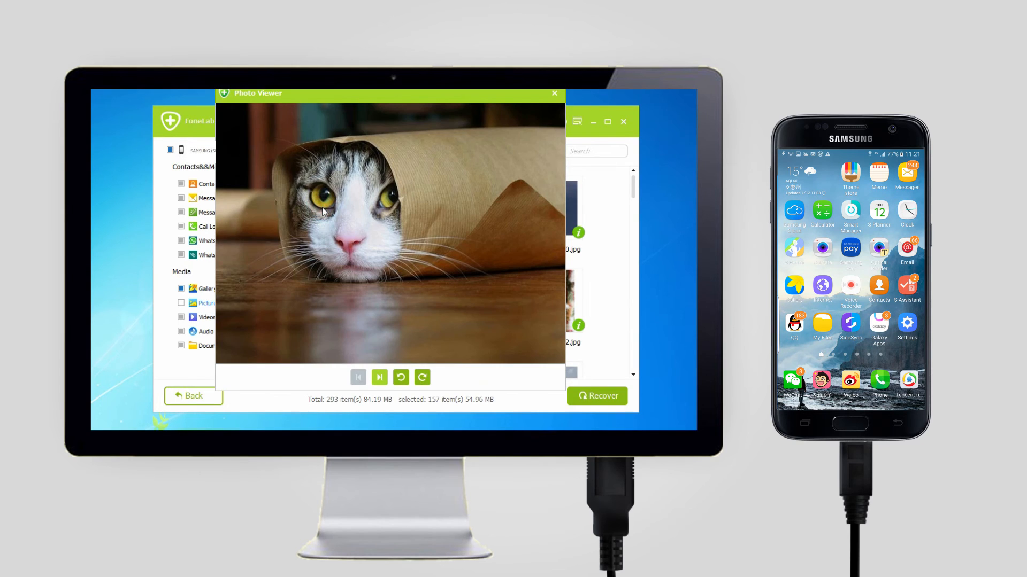
mouse_move(344, 238)
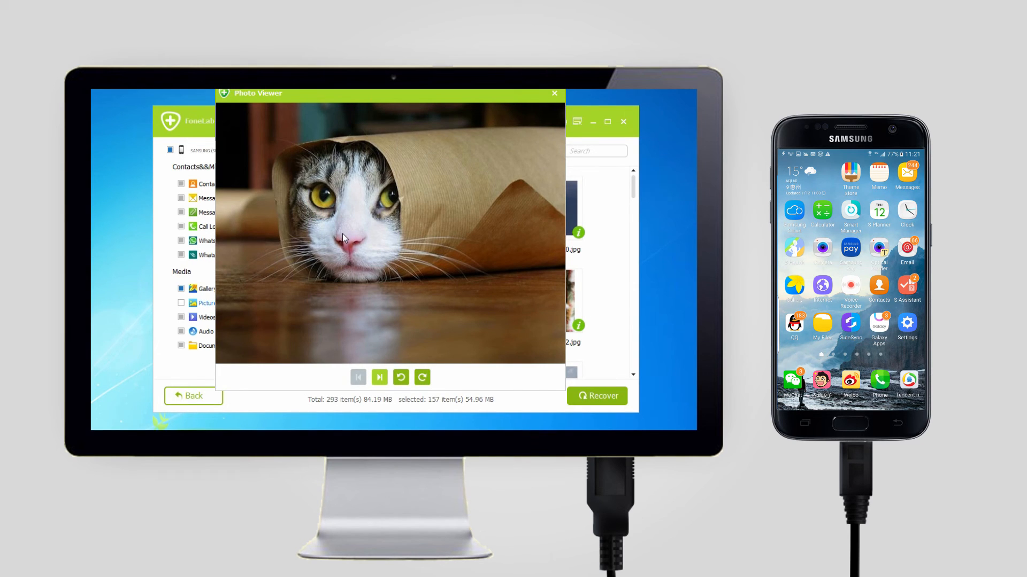
left_click(554, 93)
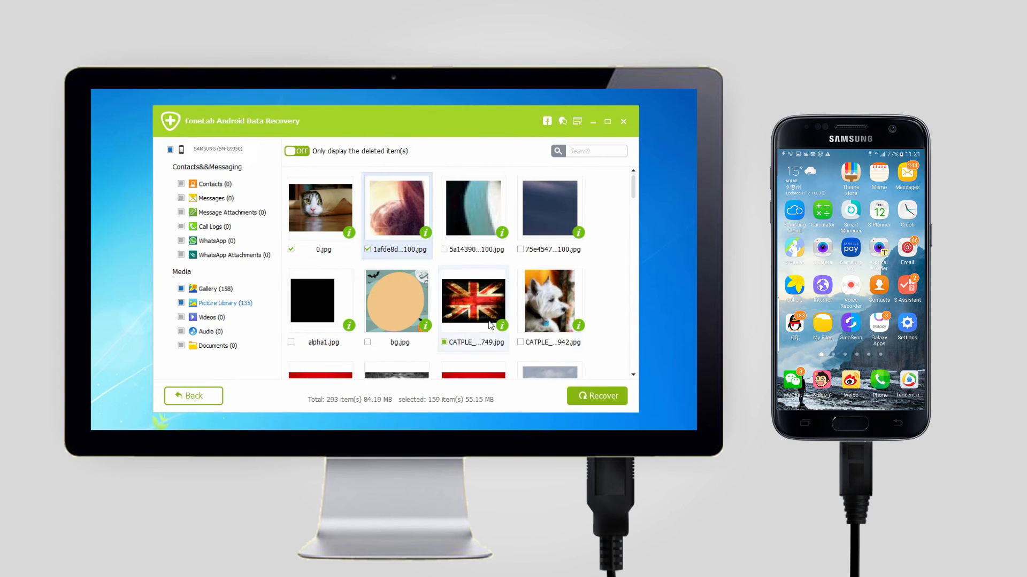
Recover the ticked photos to the computer and show the output folder with JPG and PNG subfolders
left_click(596, 396)
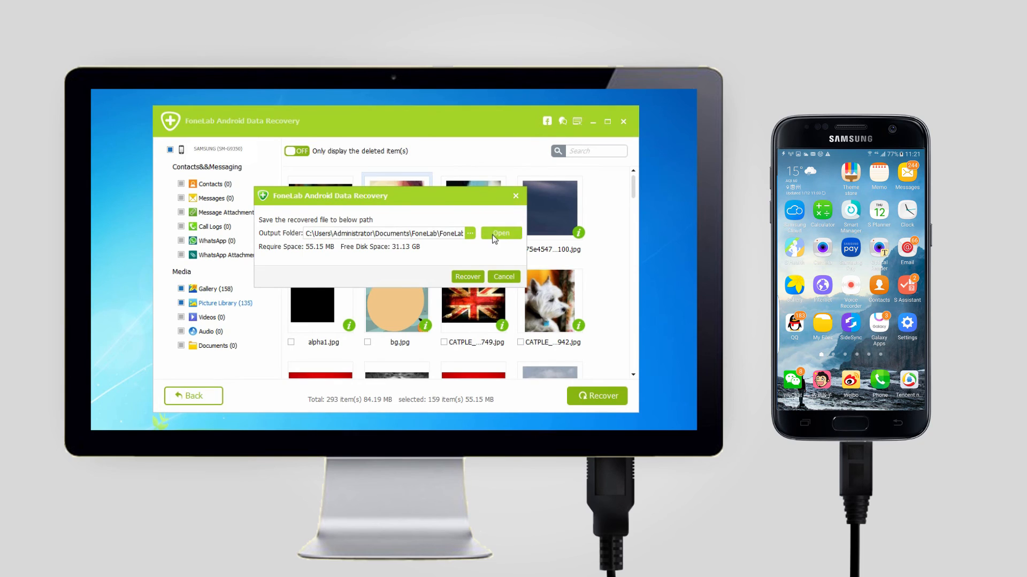
left_click(467, 276)
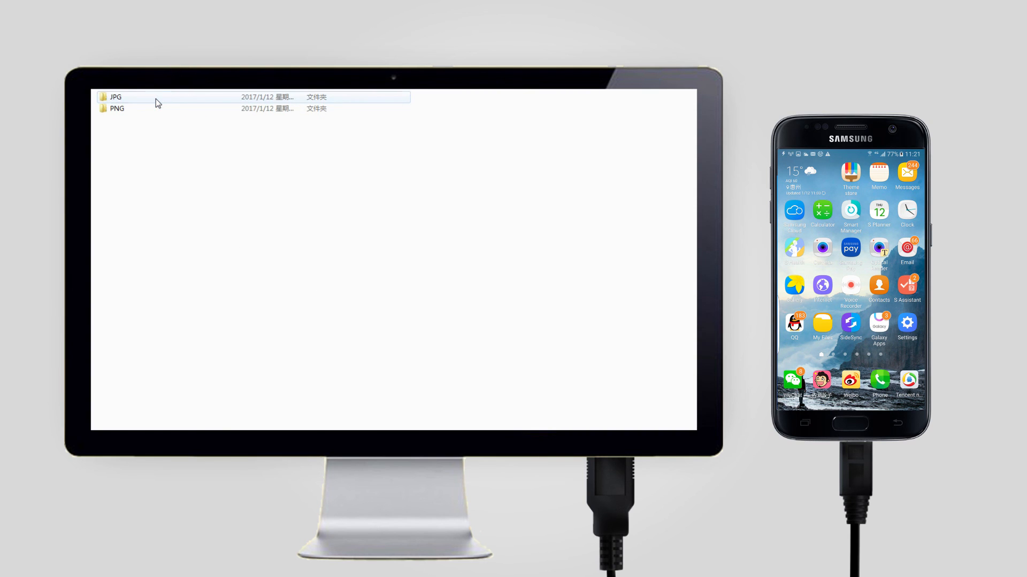
Show the JPG subfolder listing the recovered cat photo and one other image
double_click(116, 96)
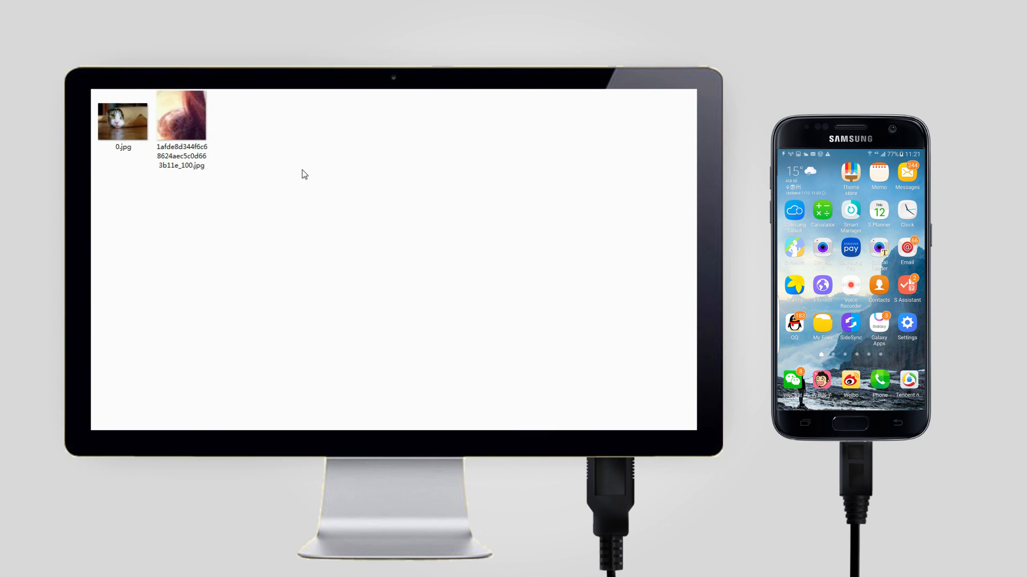